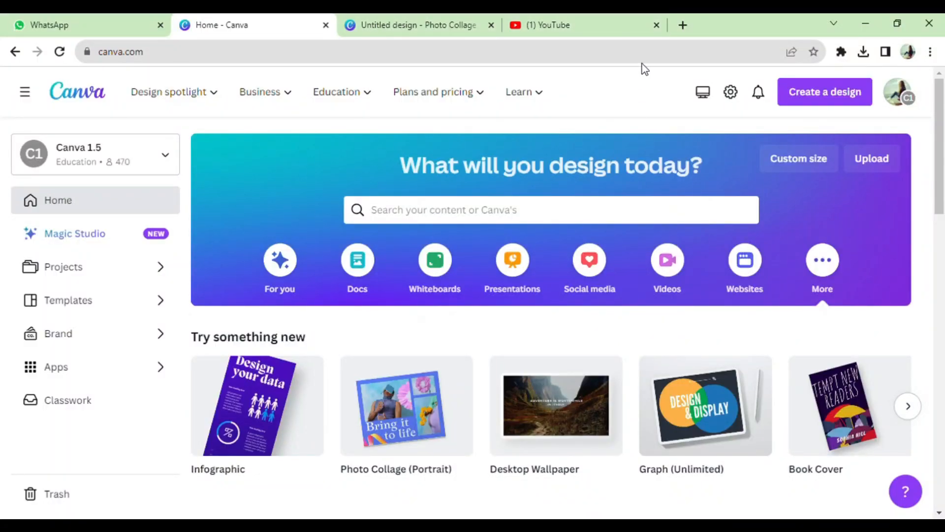
mouse_move(521, 328)
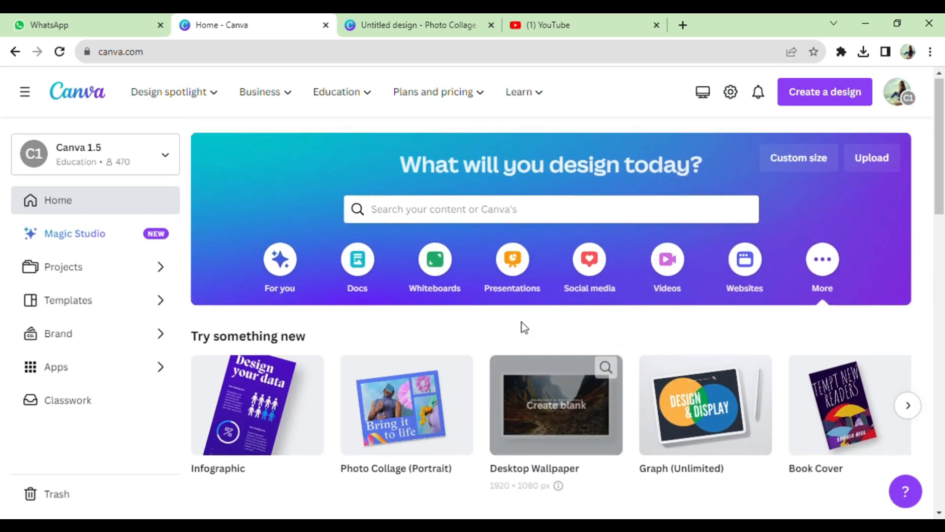
mouse_move(907, 406)
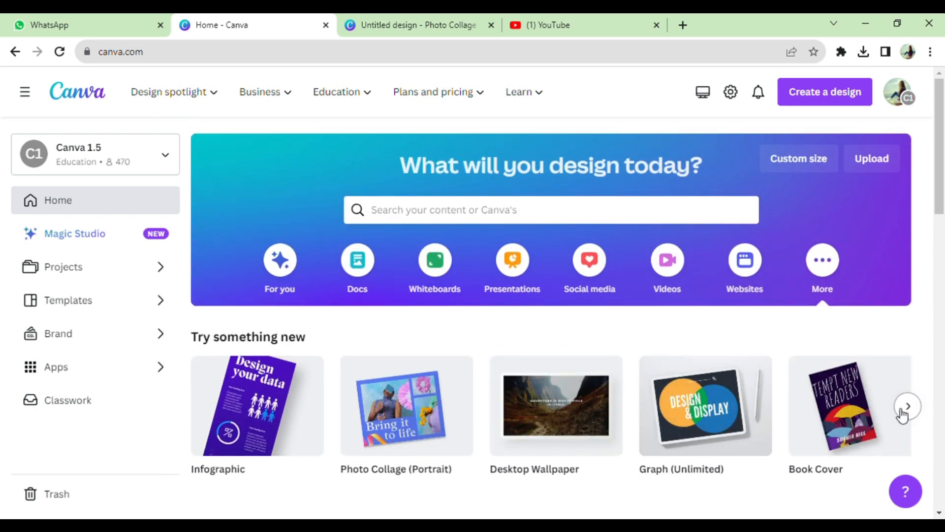
Step: Browse the design suggestions row and return to the set with Photo Collage (Portrait)
click(907, 406)
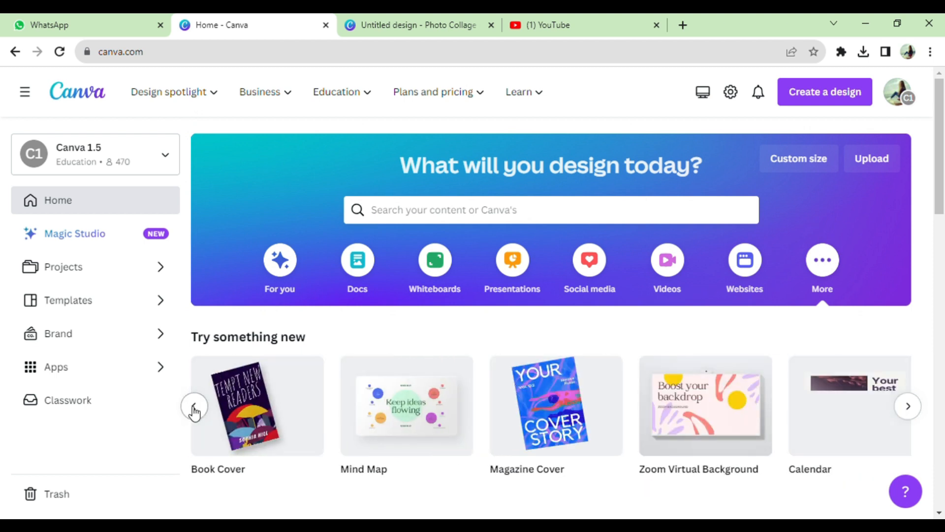
click(194, 406)
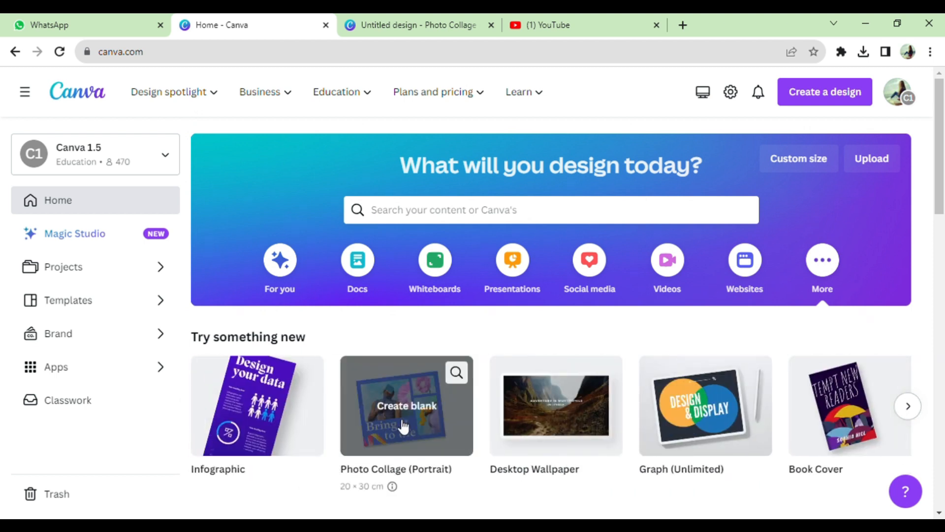
mouse_move(486, 424)
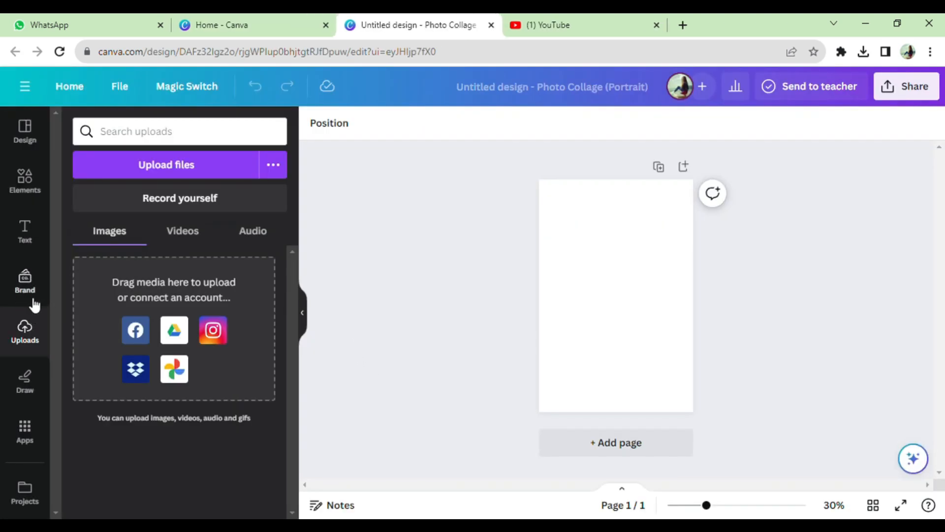
mouse_move(212, 164)
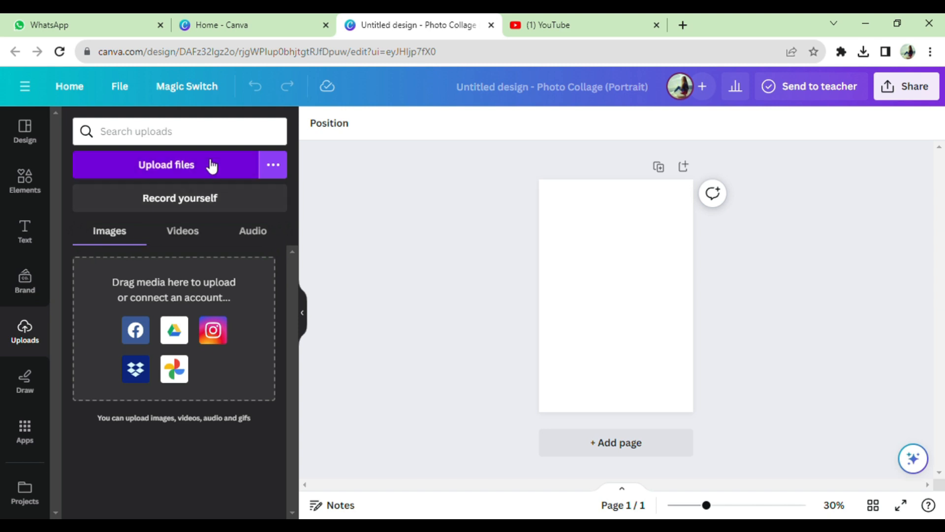
mouse_move(176, 173)
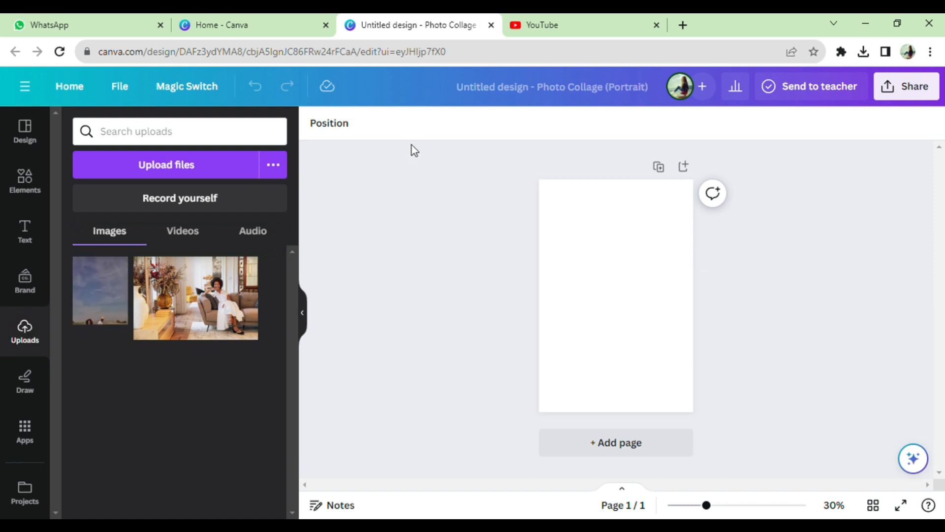
mouse_move(112, 300)
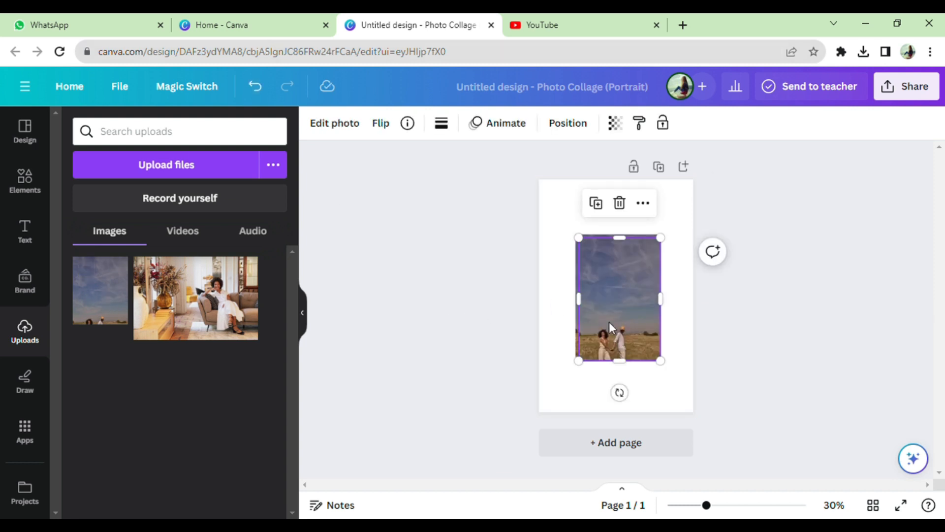
mouse_move(612, 322)
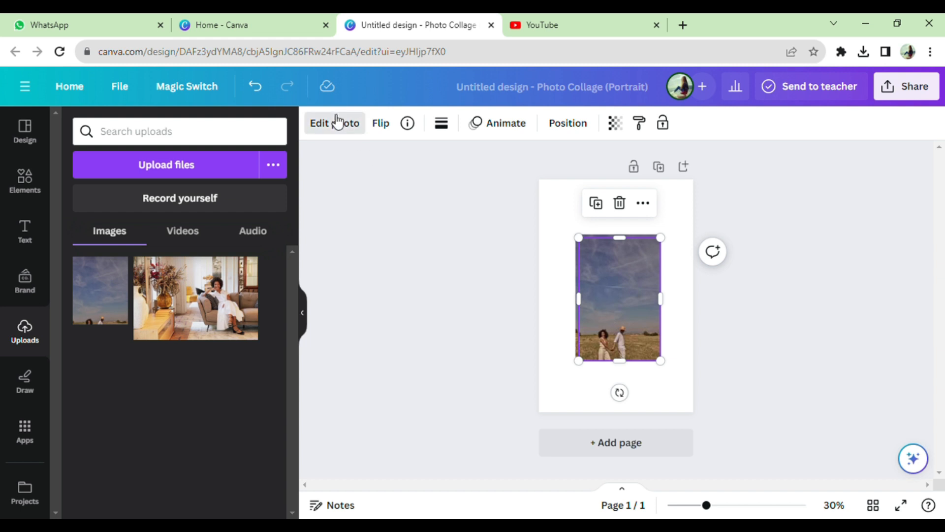
Step: Open Edit photo on the placed field photo and switch to cropping
click(334, 123)
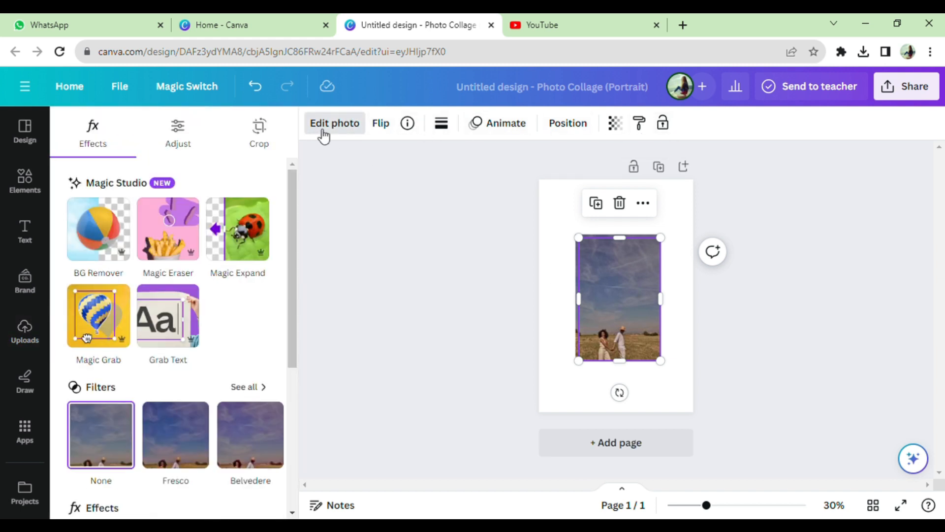
mouse_move(298, 150)
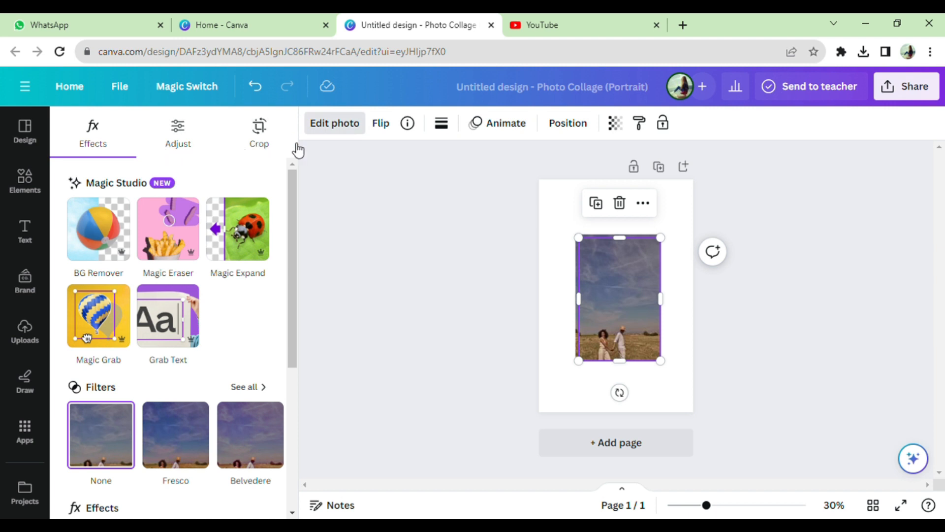
click(258, 132)
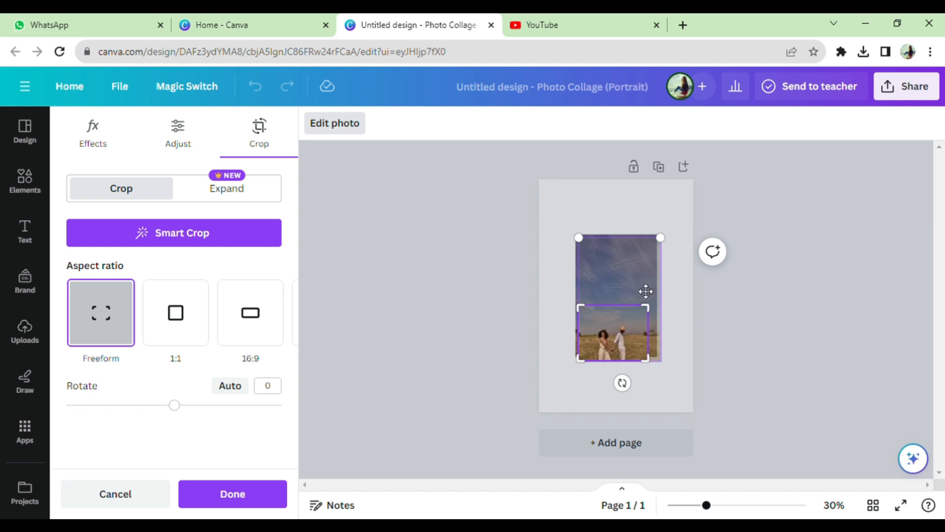
Step: Finish the crop to the couple's section and select the cropped field photo on the page
right_click(615, 296)
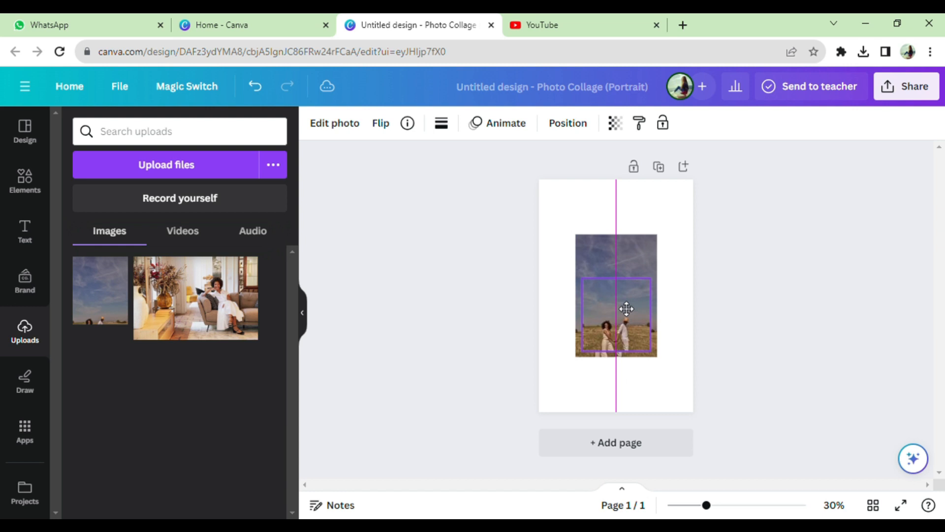
click(616, 322)
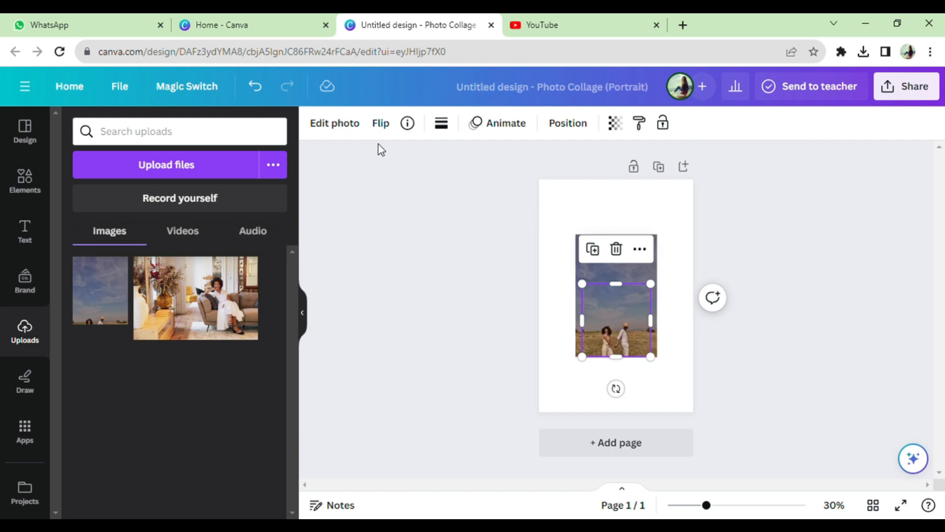
Step: Run BG Remover on the cropped field photo to erase the sky and field
click(334, 124)
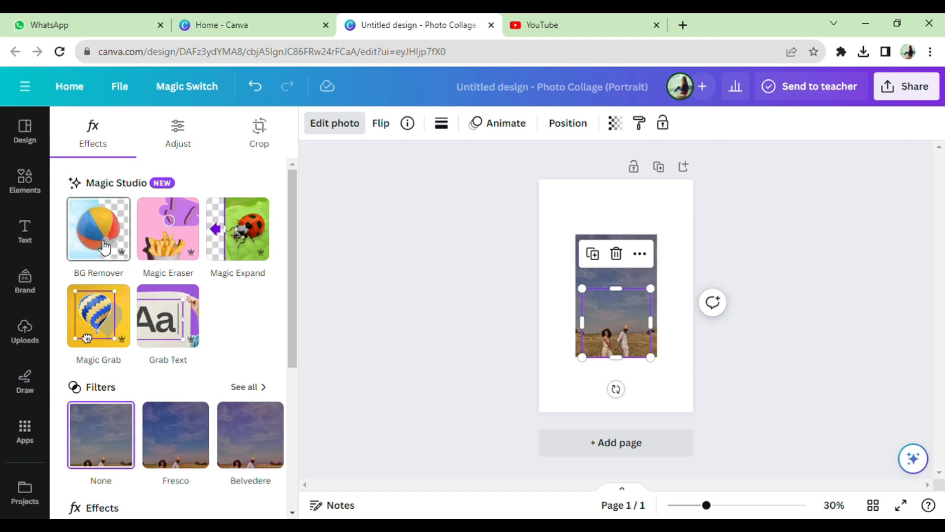
click(98, 228)
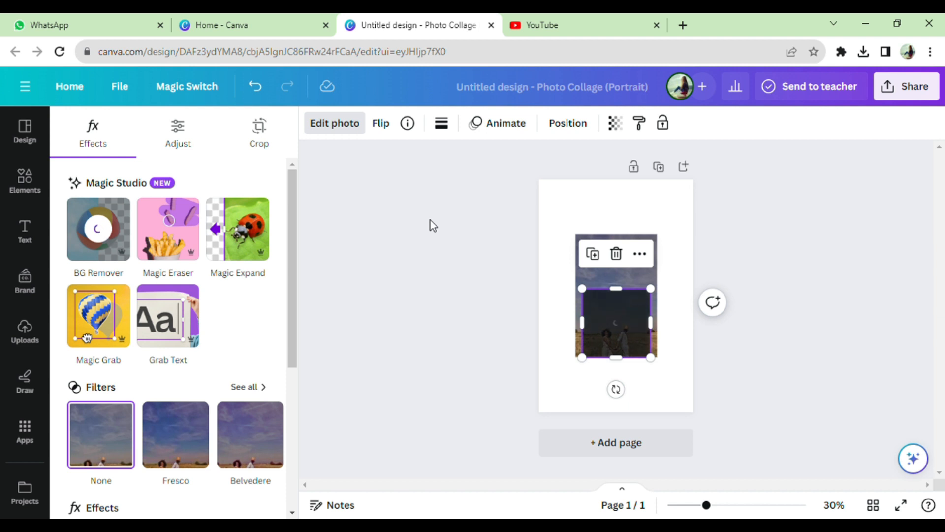
click(97, 228)
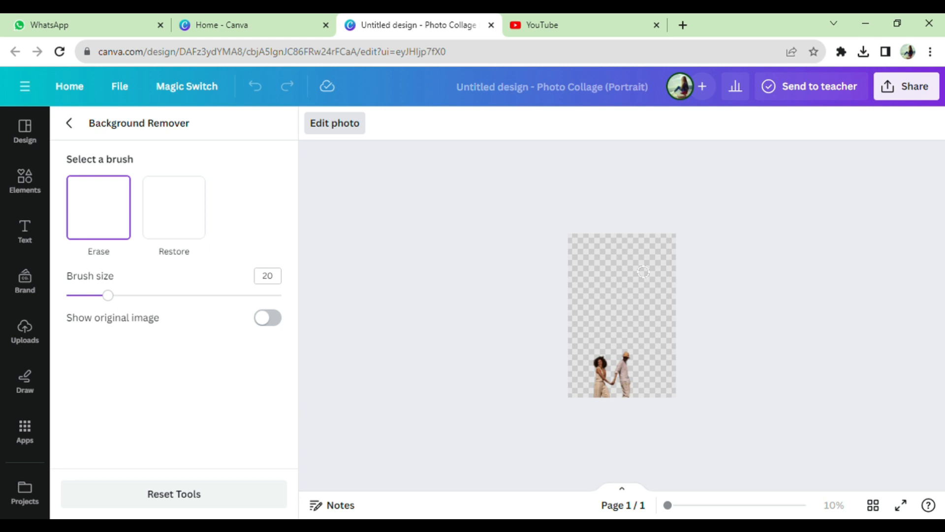
Step: Return to the page and select the cut-out couple photo
click(70, 123)
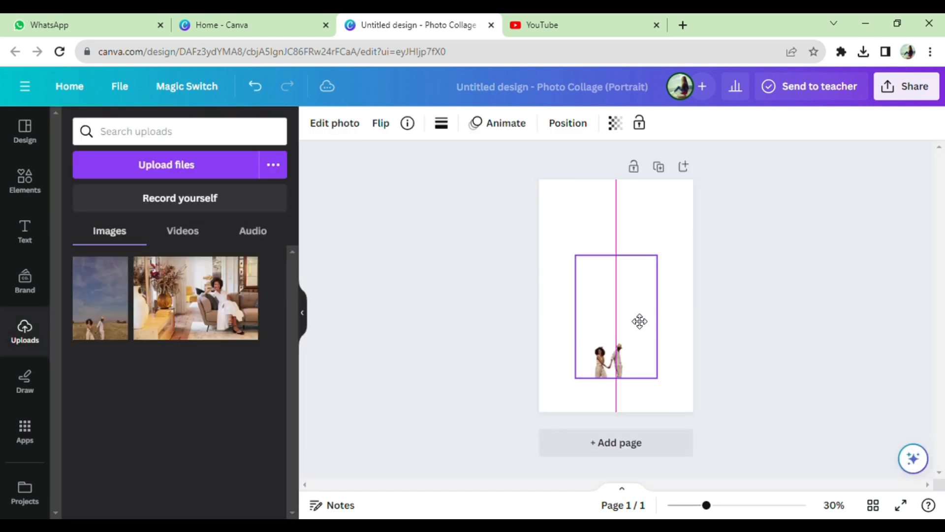
click(615, 313)
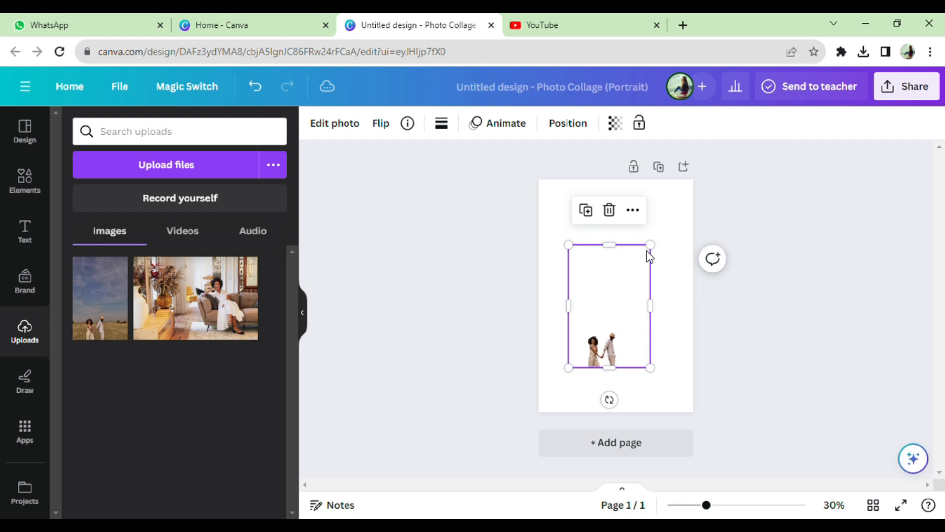